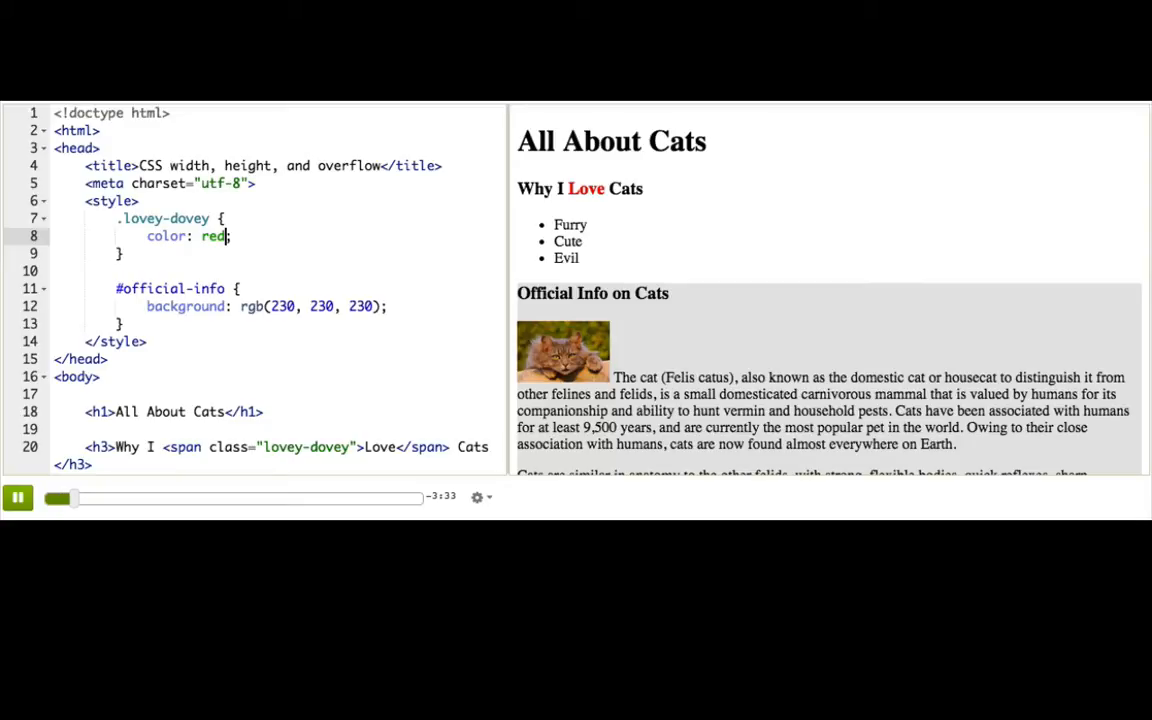
Scroll down to the official-info div, then back up to its CSS rule
scroll("down", 3)
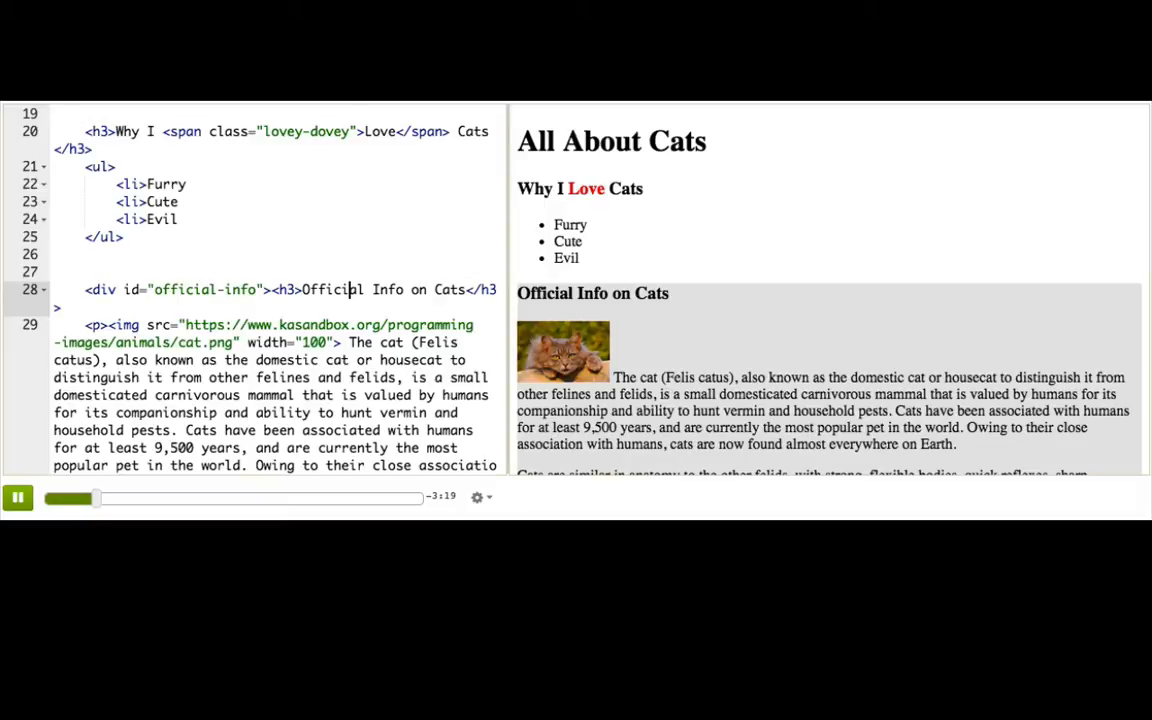
scroll("up", 3)
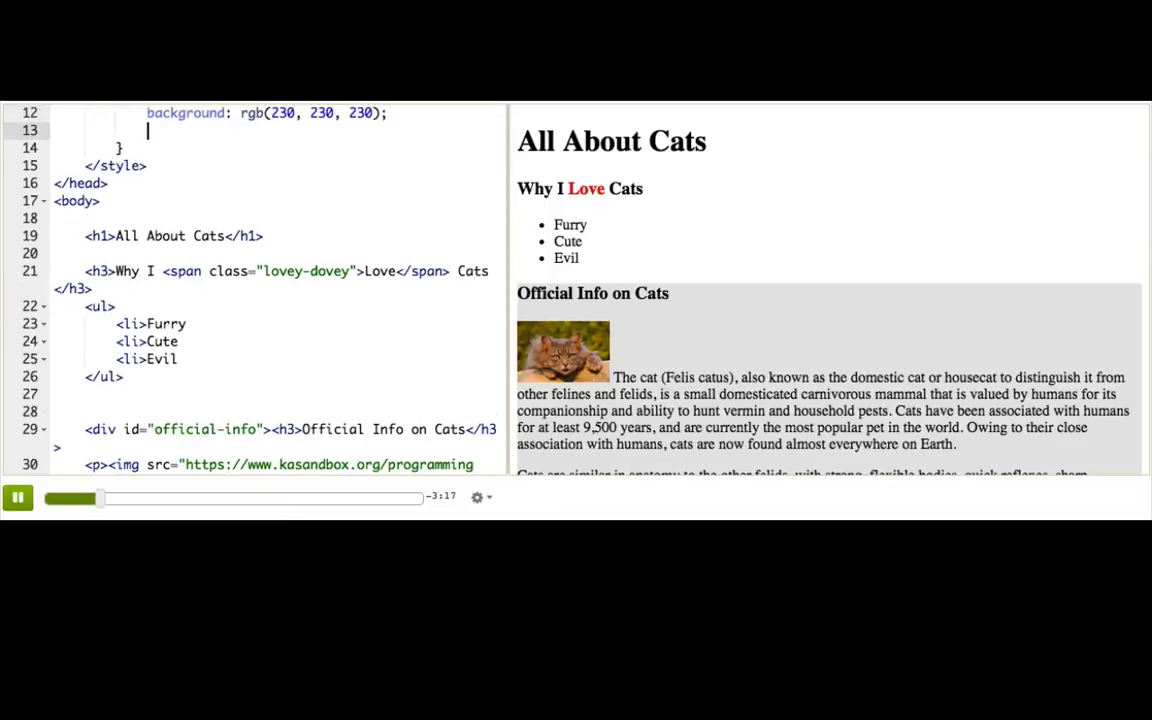
Add a width declaration to #official-info, first 300px, then changed to 70%
type("width:;")
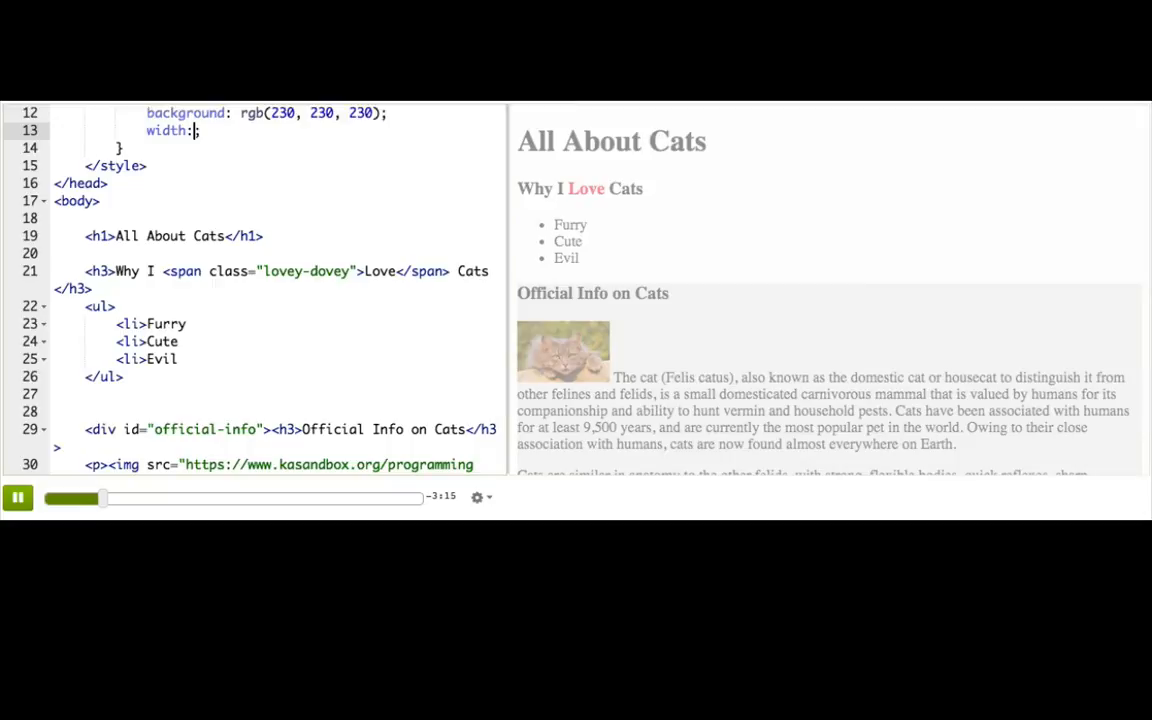
type("300px")
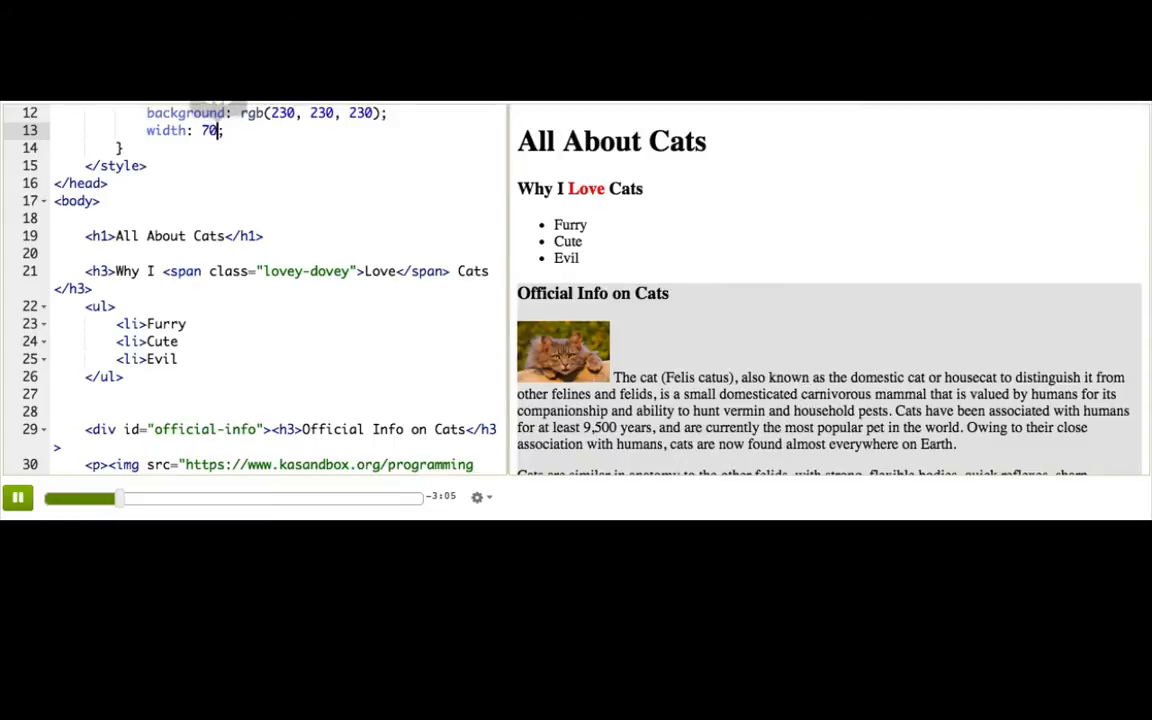
type("%")
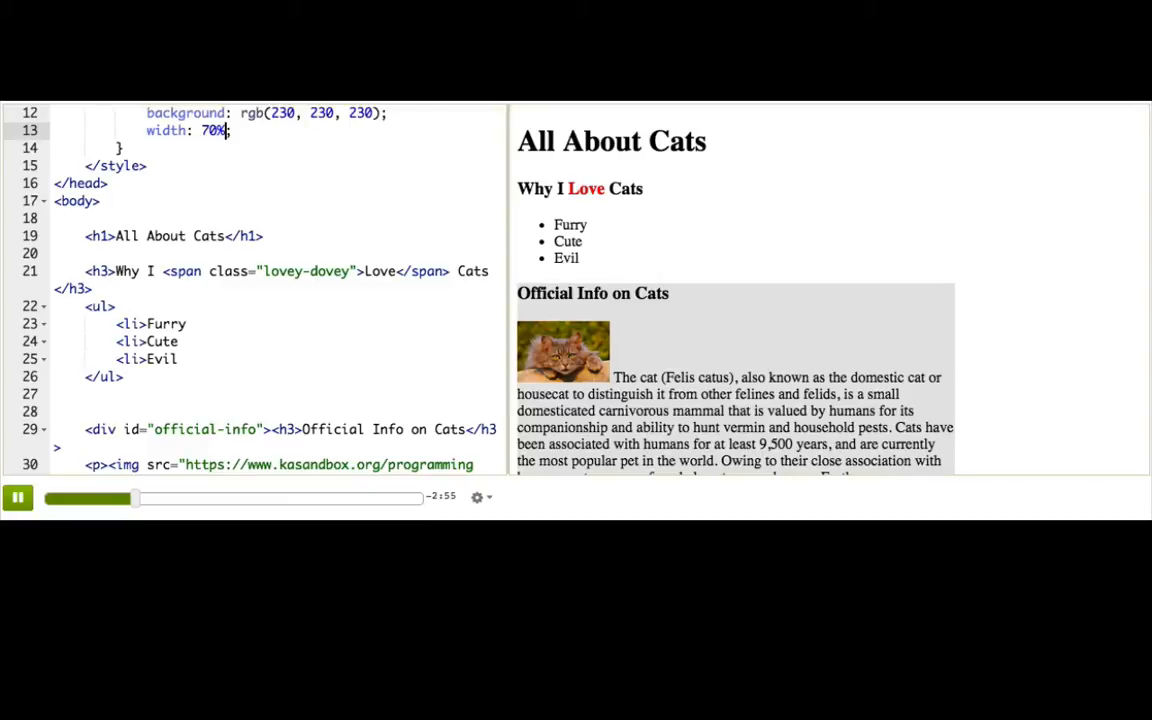
Add height: 180px to #official-info and begin an overflow declaration below it
key("Return")
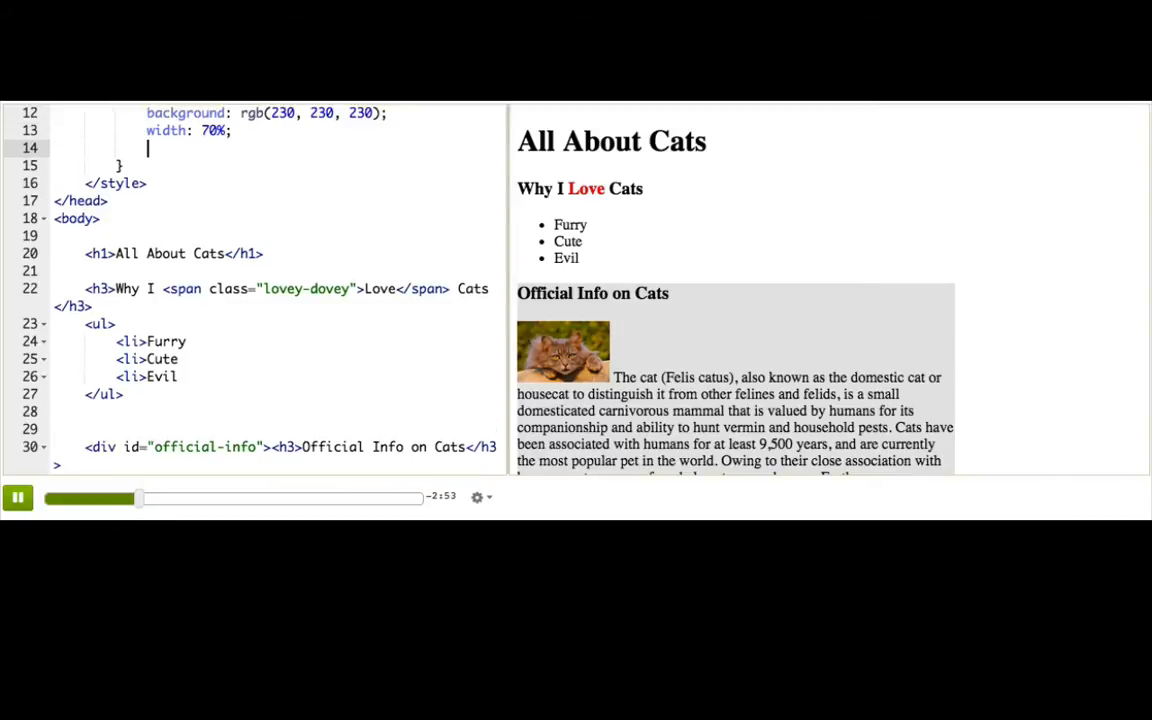
type("height: 180;")
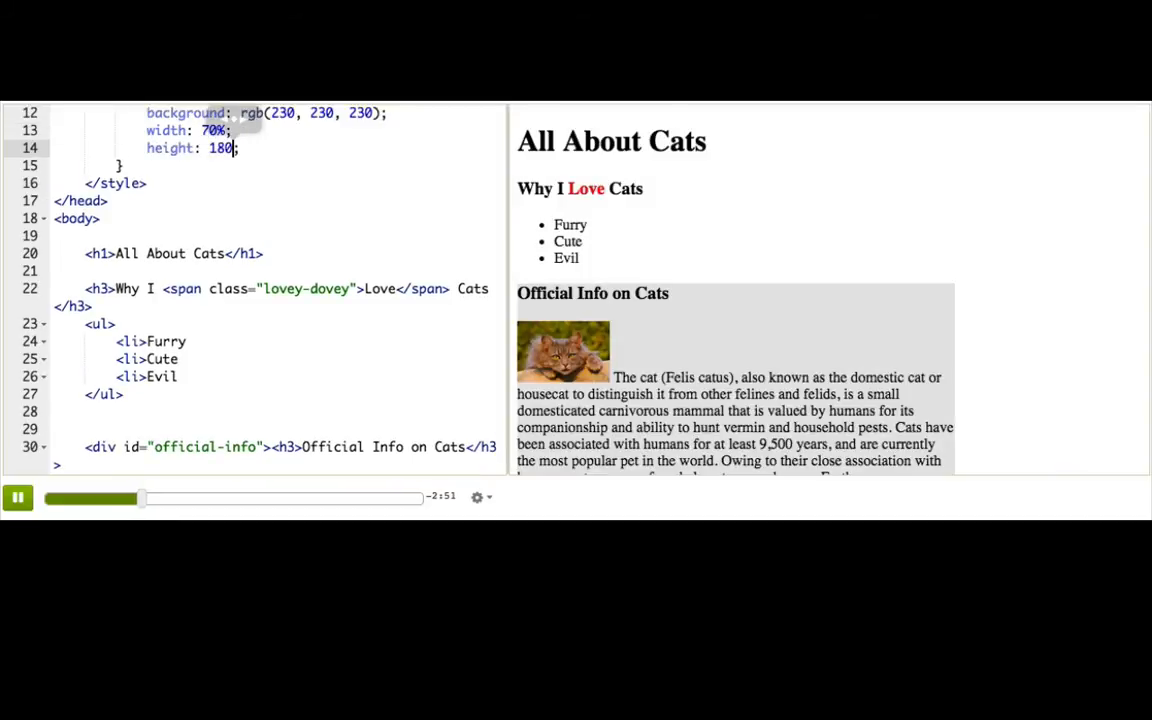
type("px")
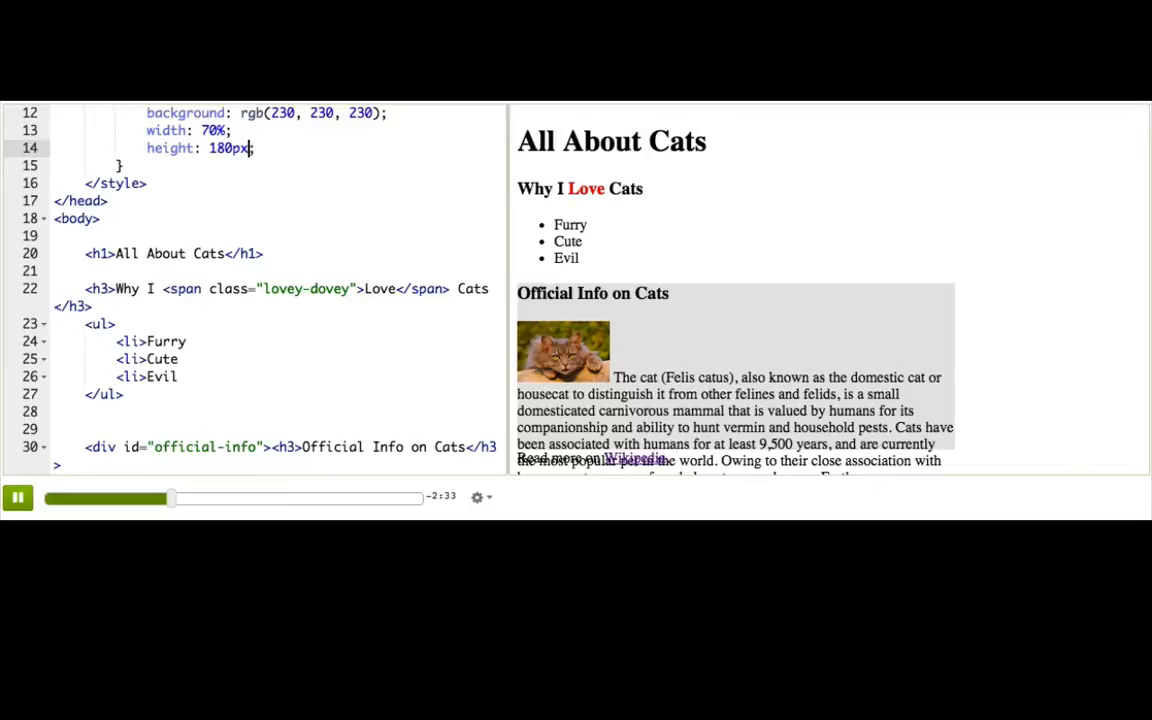
type("overflow: visible;")
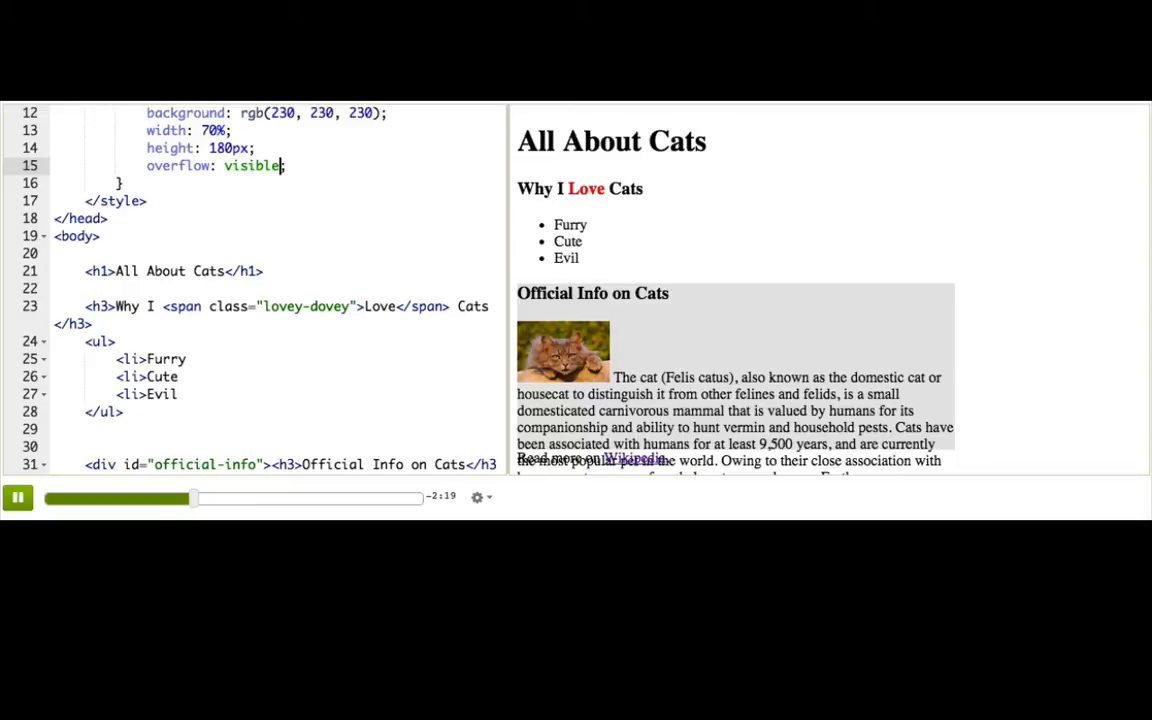
Set the overflow value to hidden, then replace it with auto
type("hi")
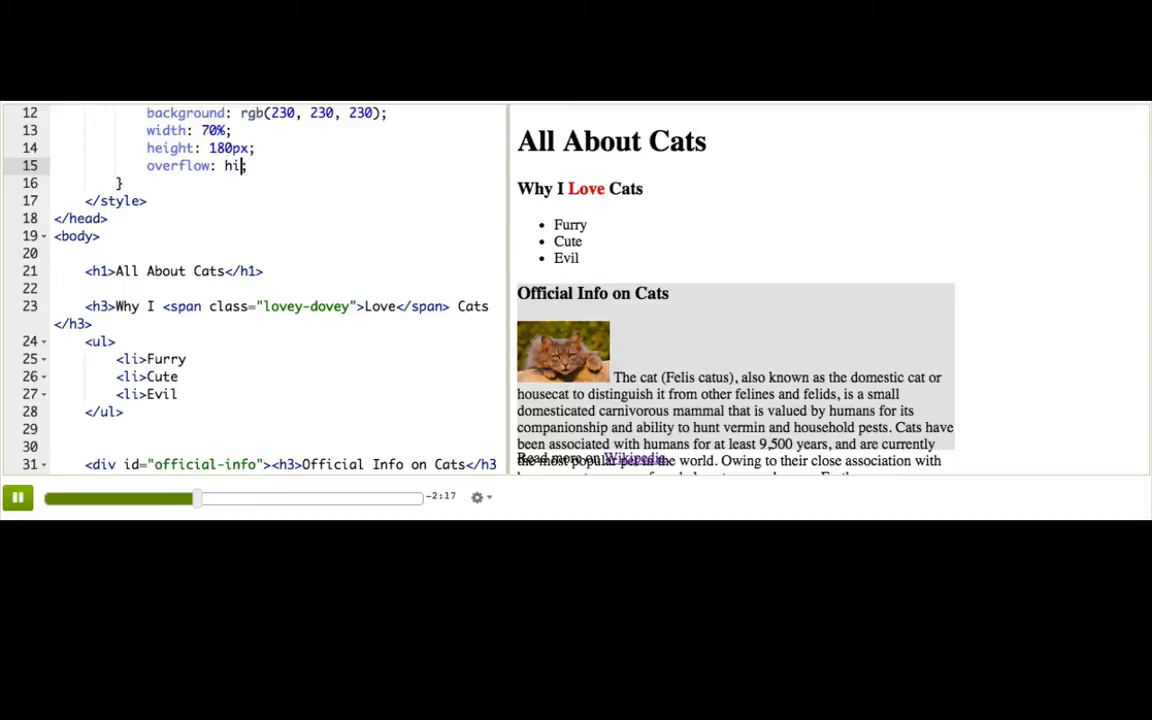
type("dden")
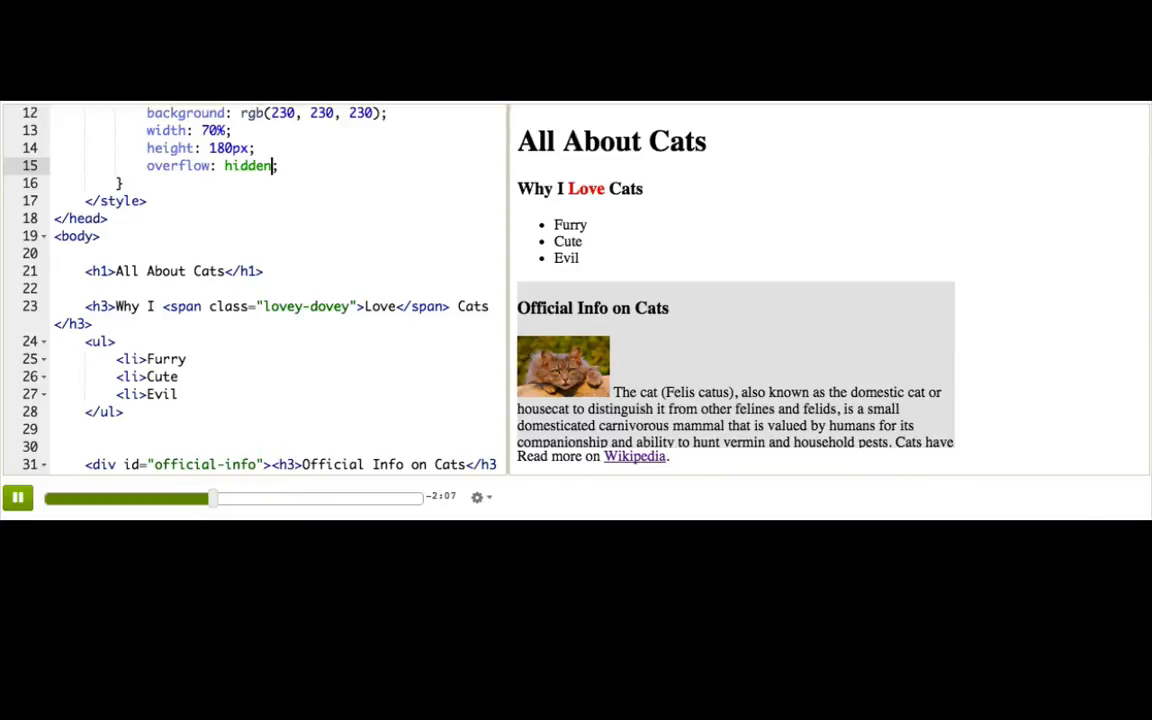
double_click(247, 165)
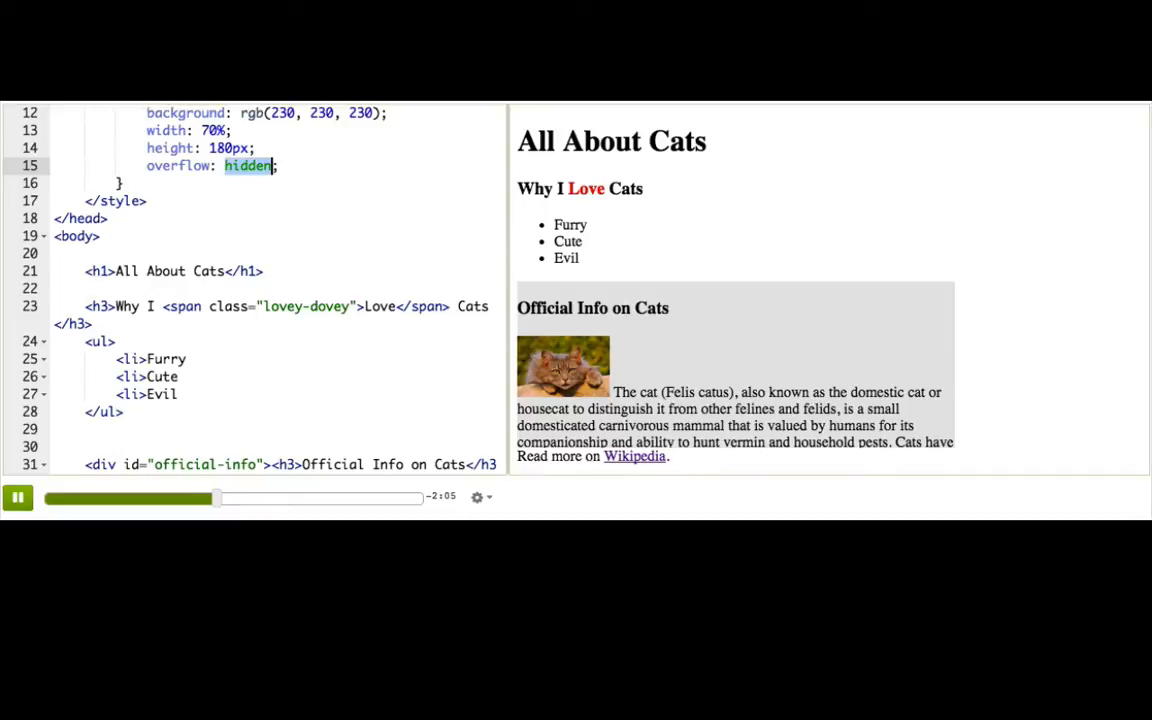
type("auto")
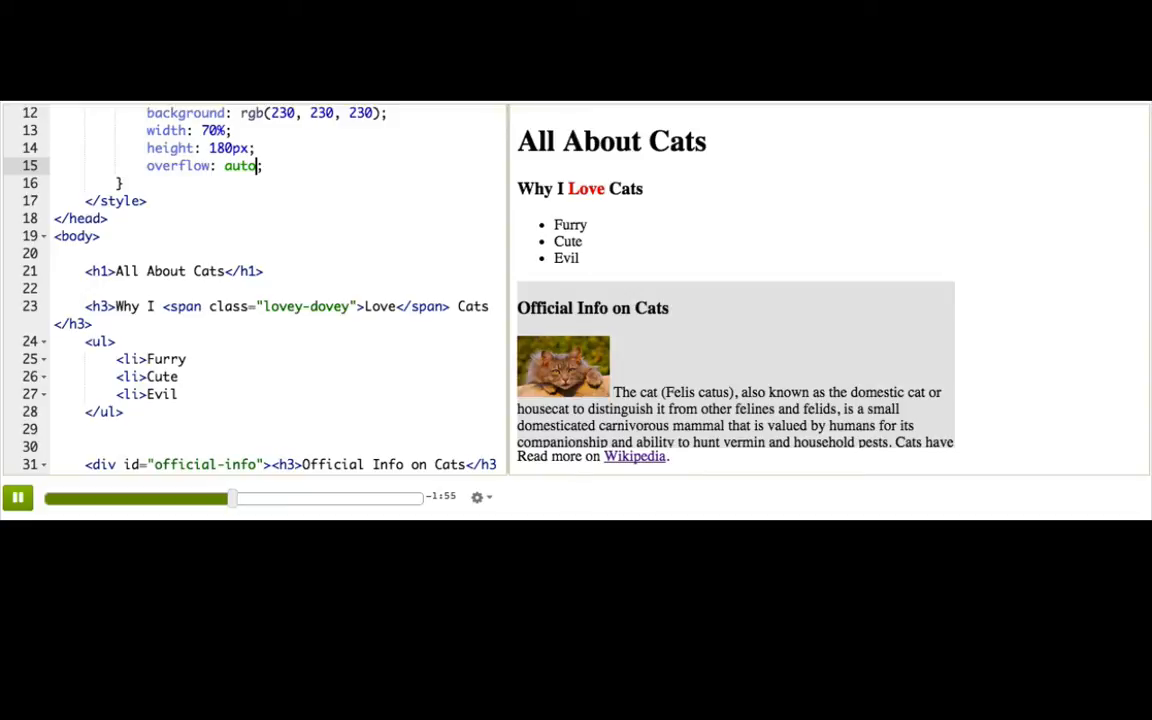
left_click(257, 148)
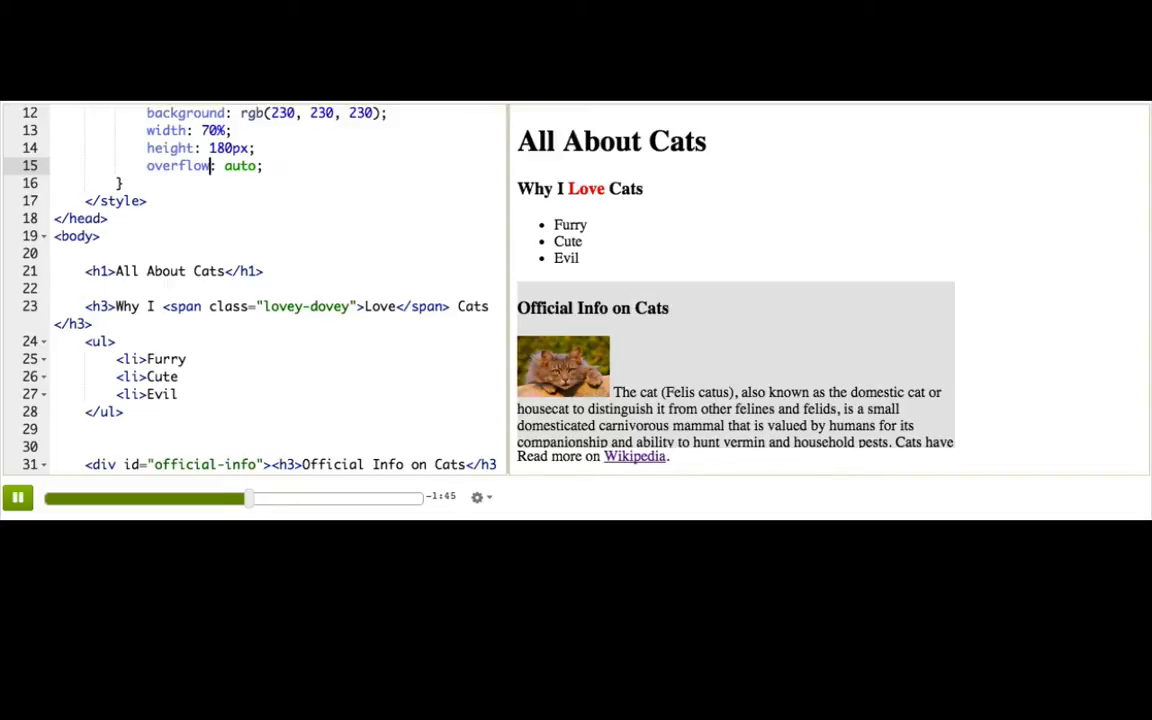
Rename overflow to overflow-y and add overflow-x: hidden on a new line
type("-y")
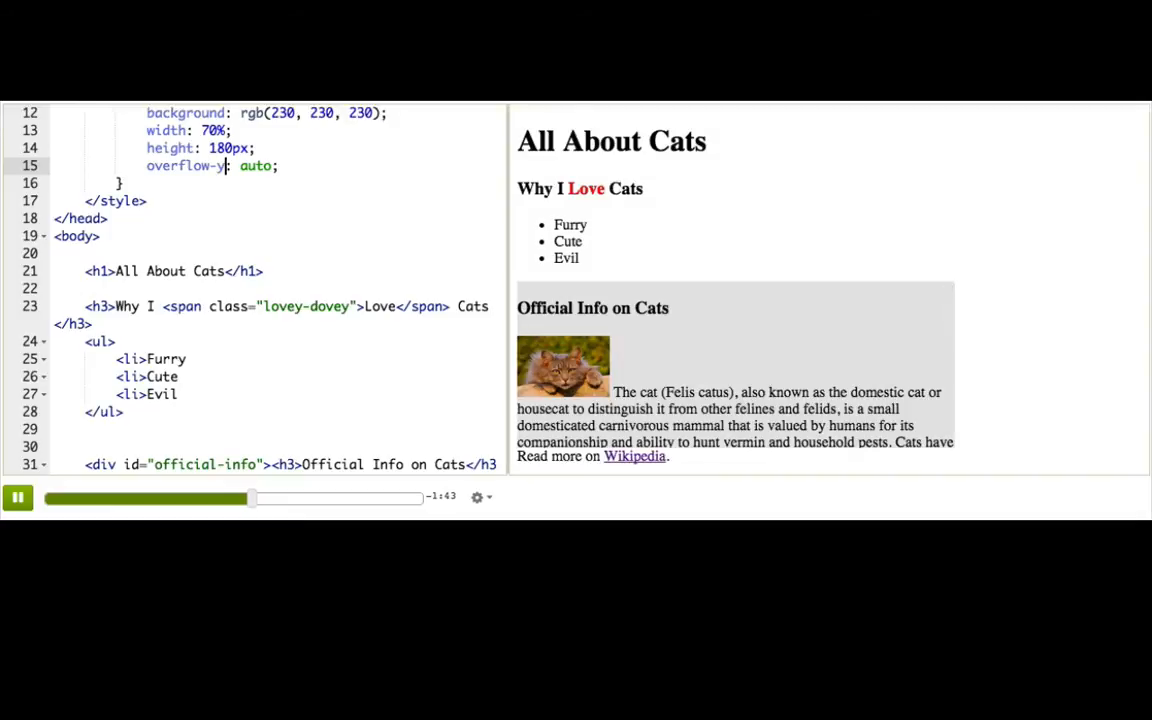
type("overflow-x:;")
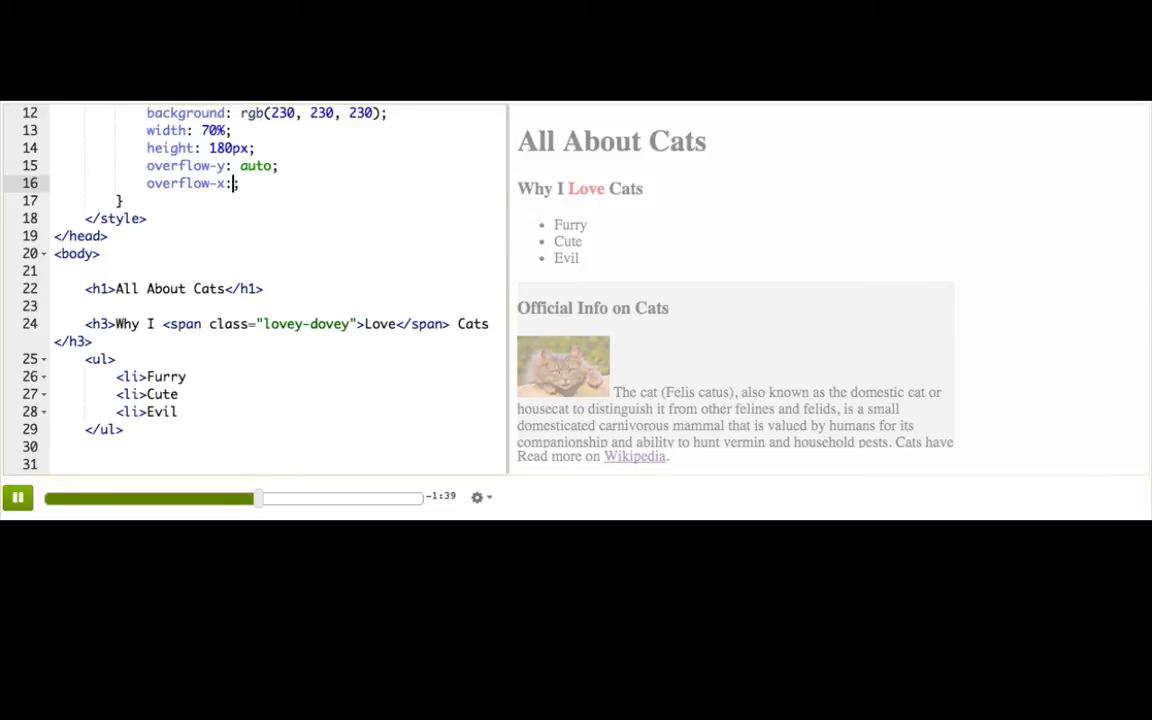
type("hidden")
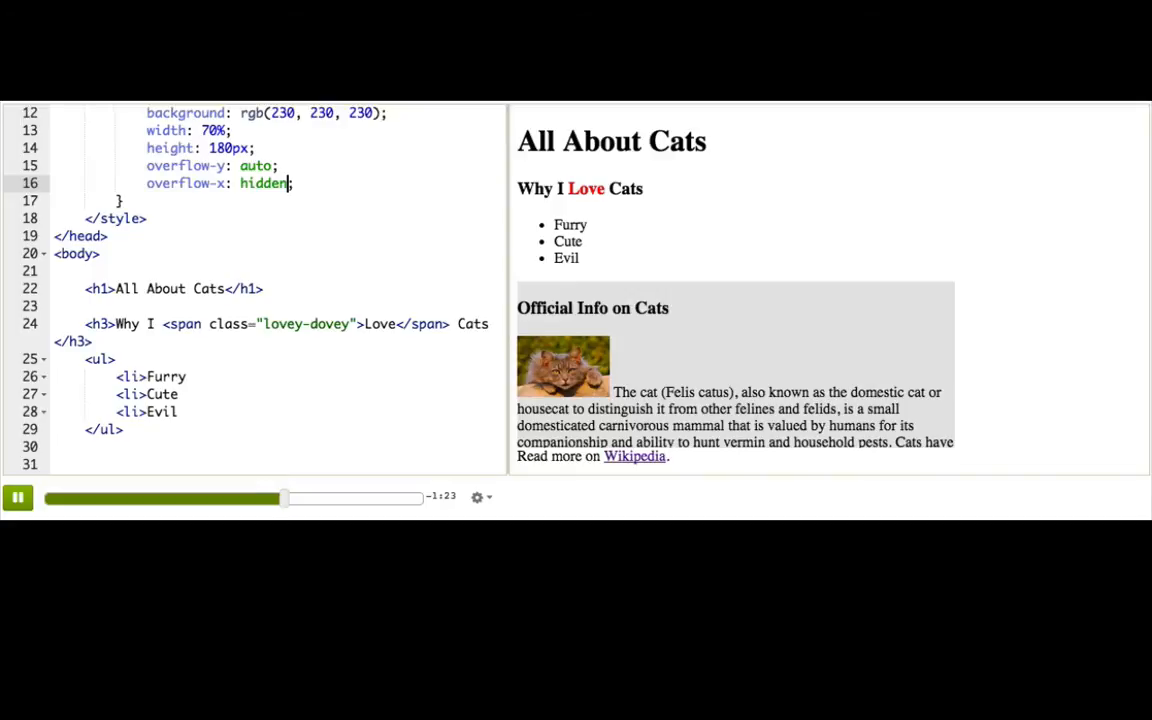
left_click(232, 130)
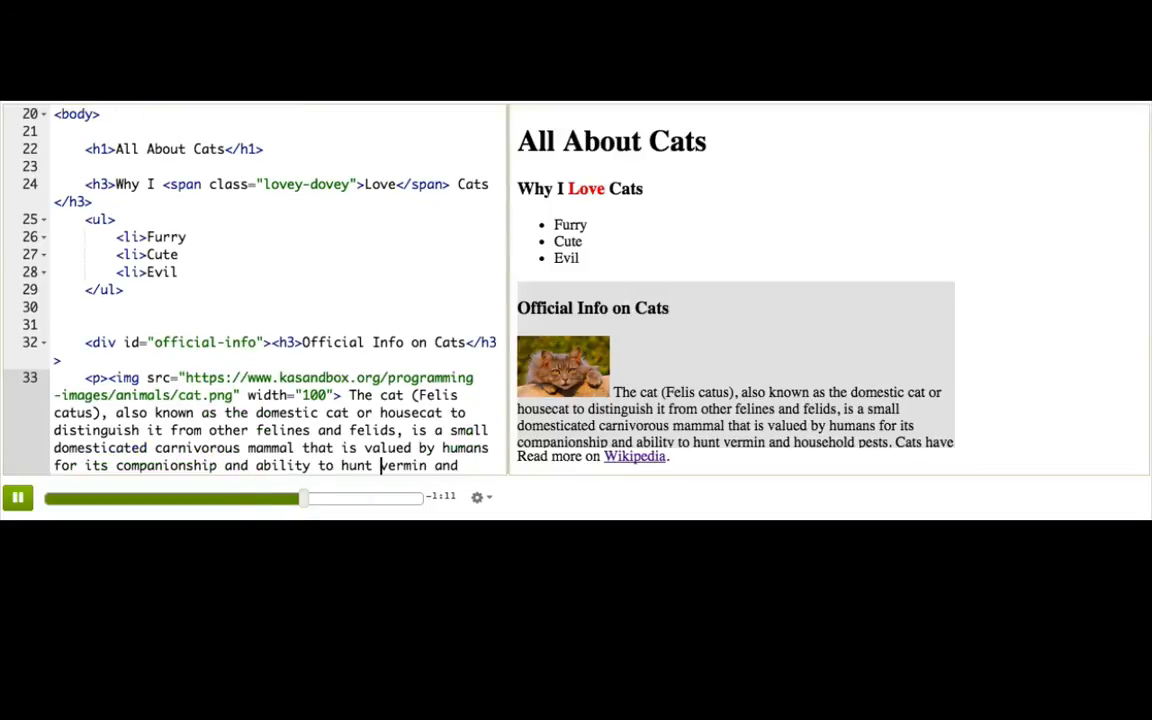
Select the cat image's width attribute to remove it
double_click(289, 394)
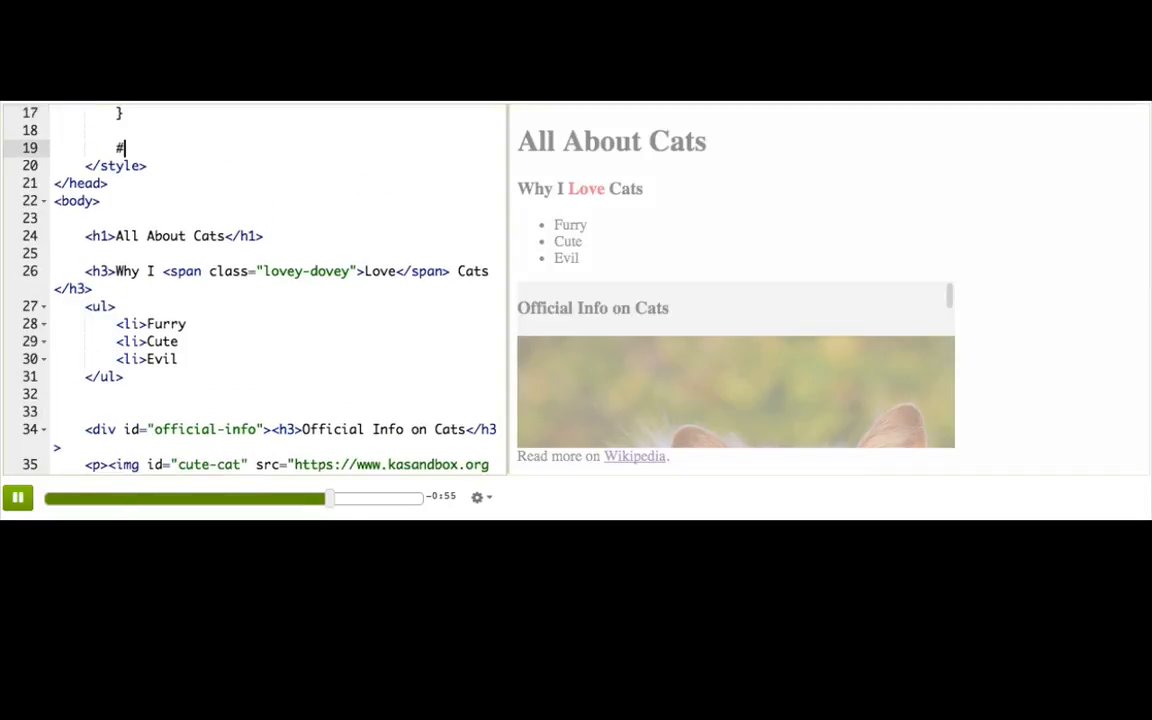
Write the #cute-cat rule with width: 120px
type("cute-cat {")
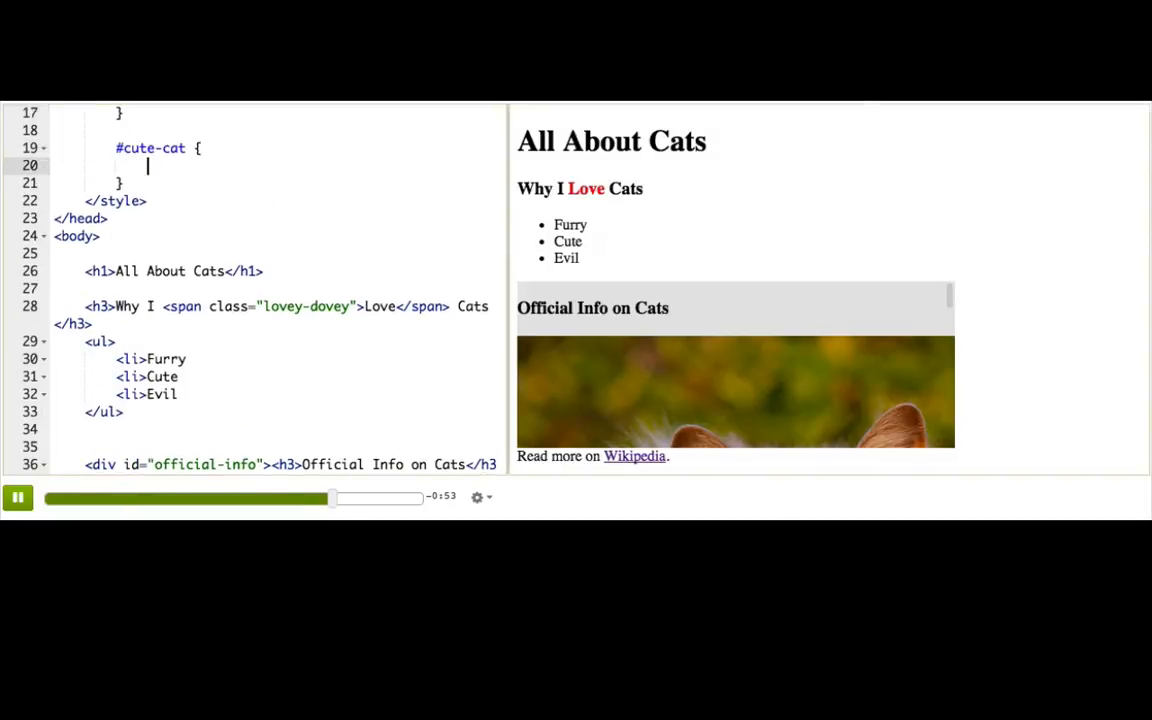
type("width: 120;")
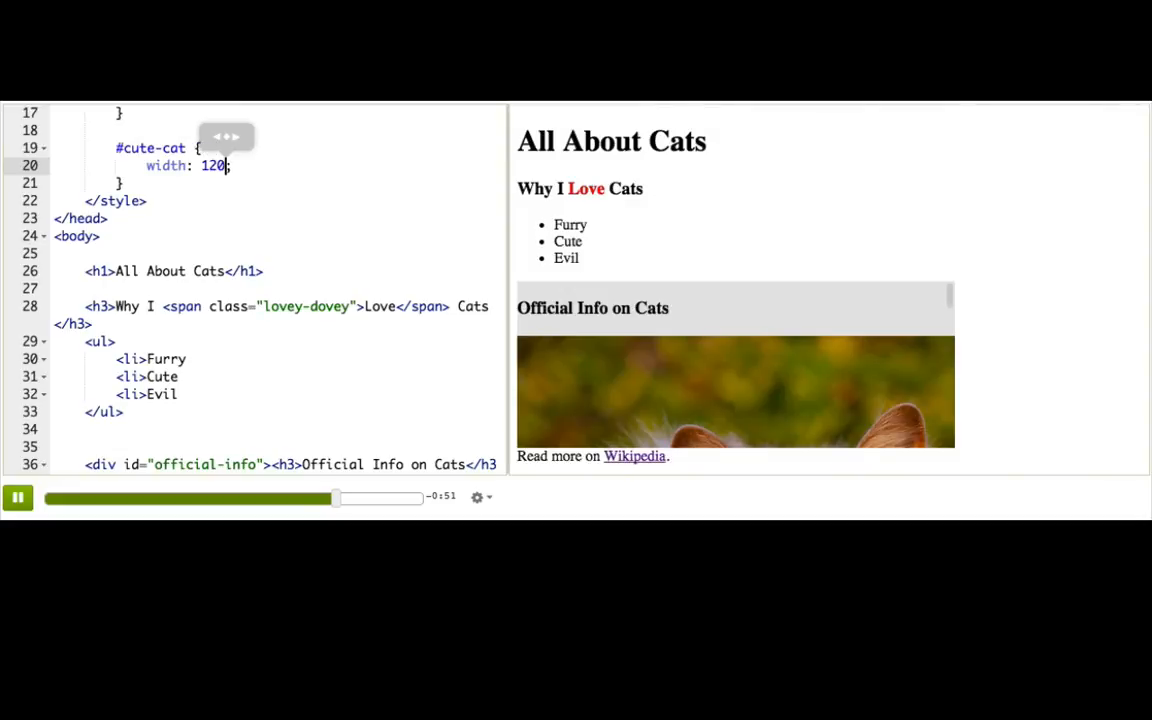
type("px")
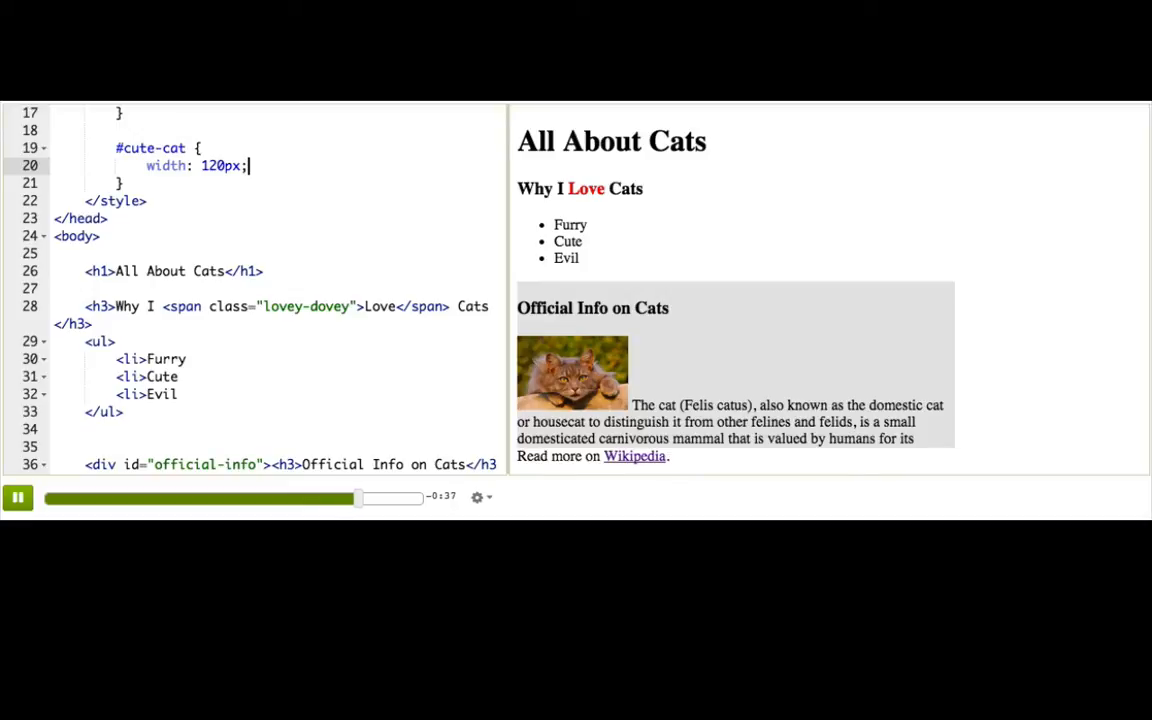
type("height")
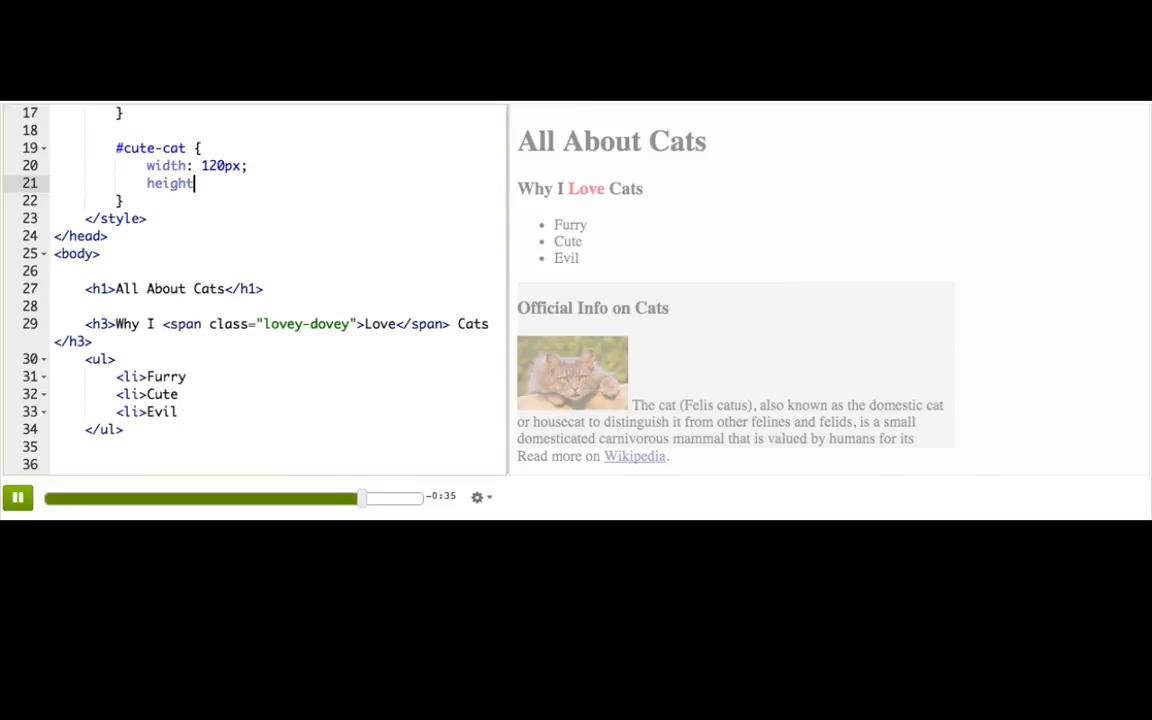
type(": 40px;")
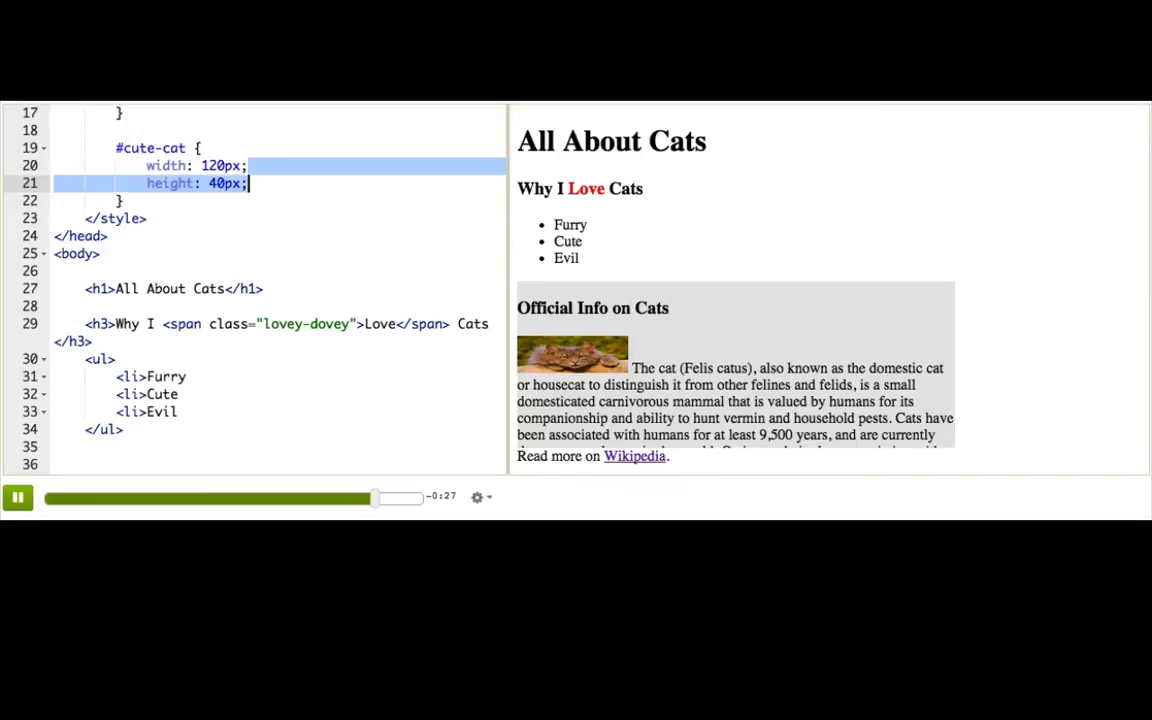
key("Backspace")
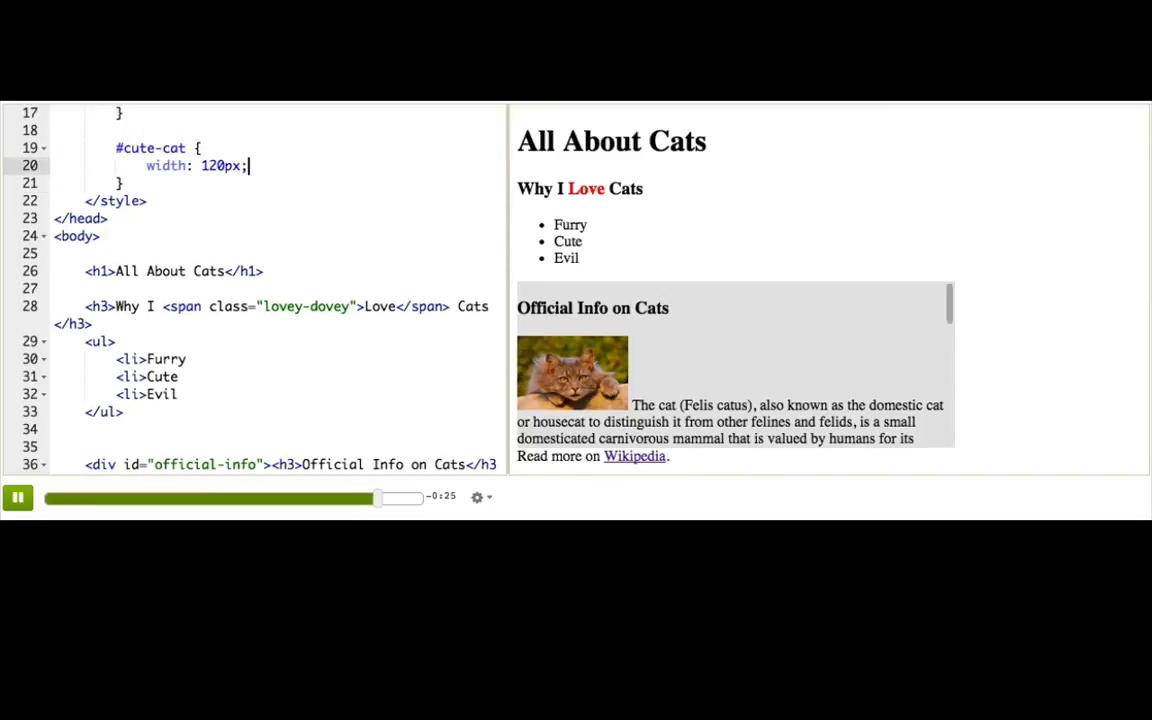